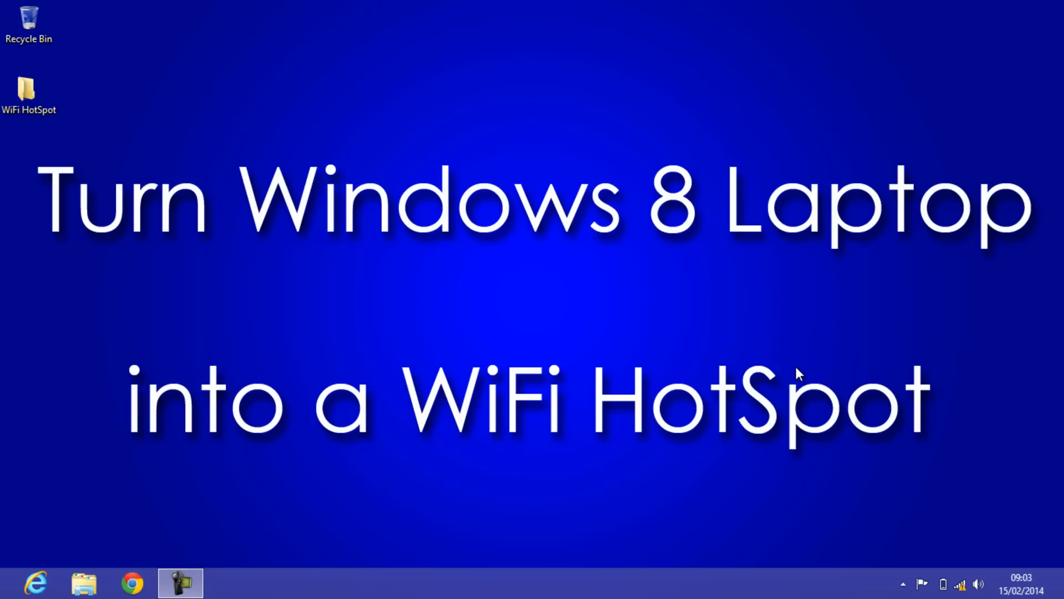
mouse_move(869, 439)
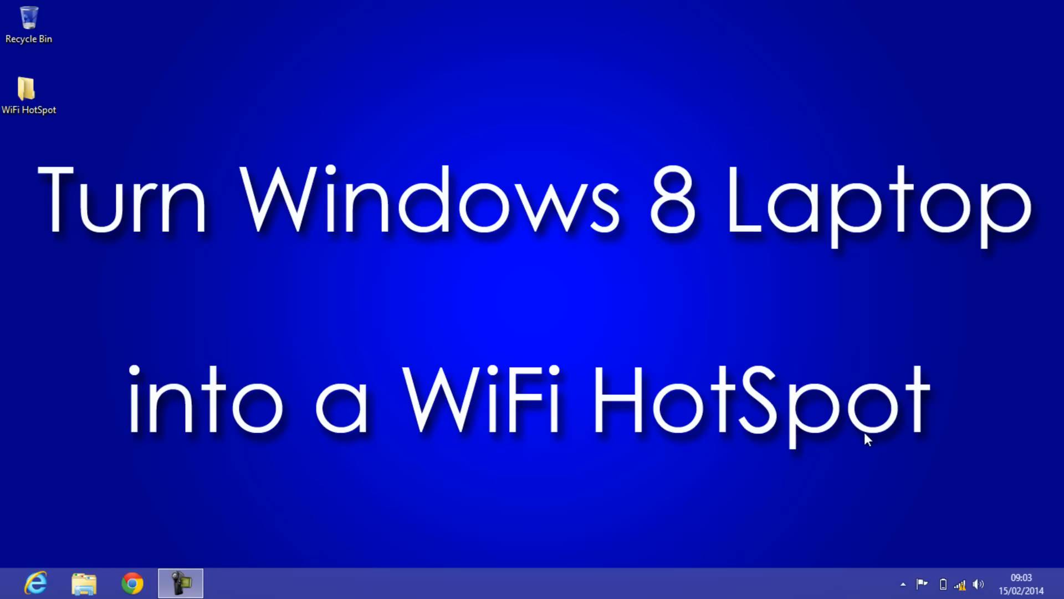
mouse_move(841, 397)
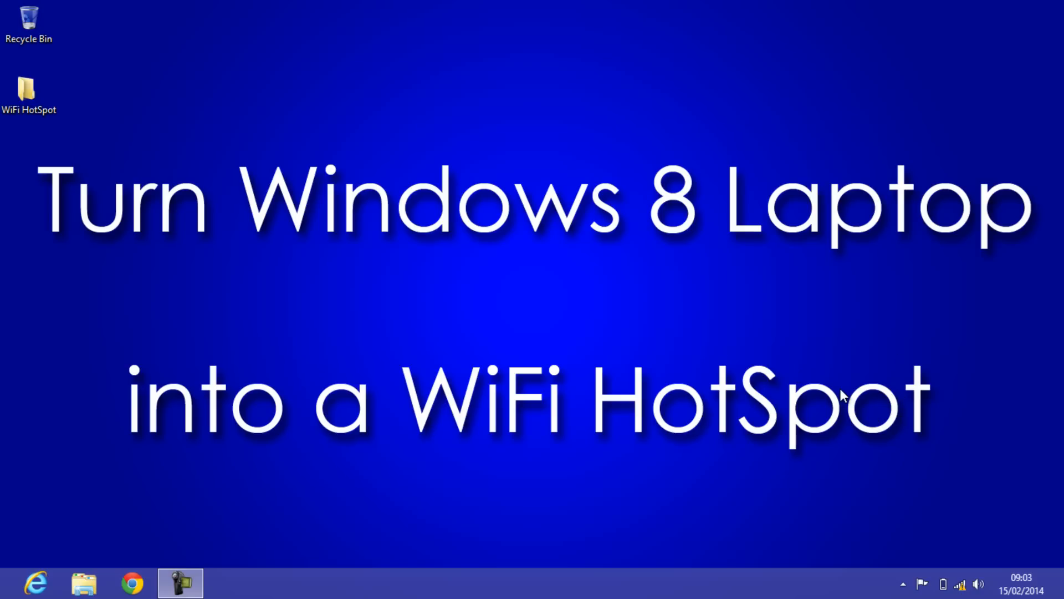
mouse_move(676, 256)
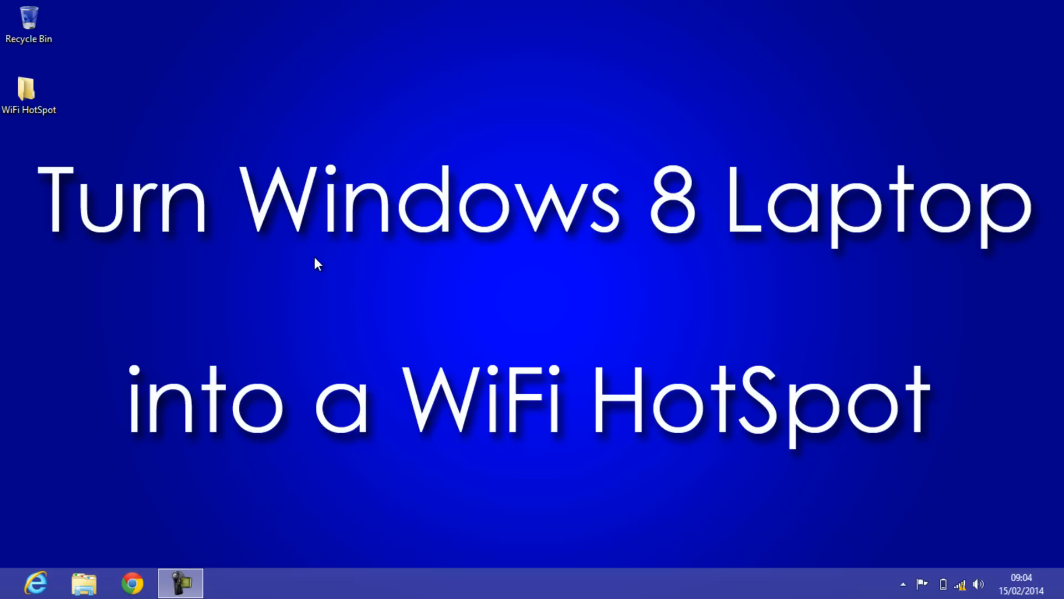
mouse_move(317, 274)
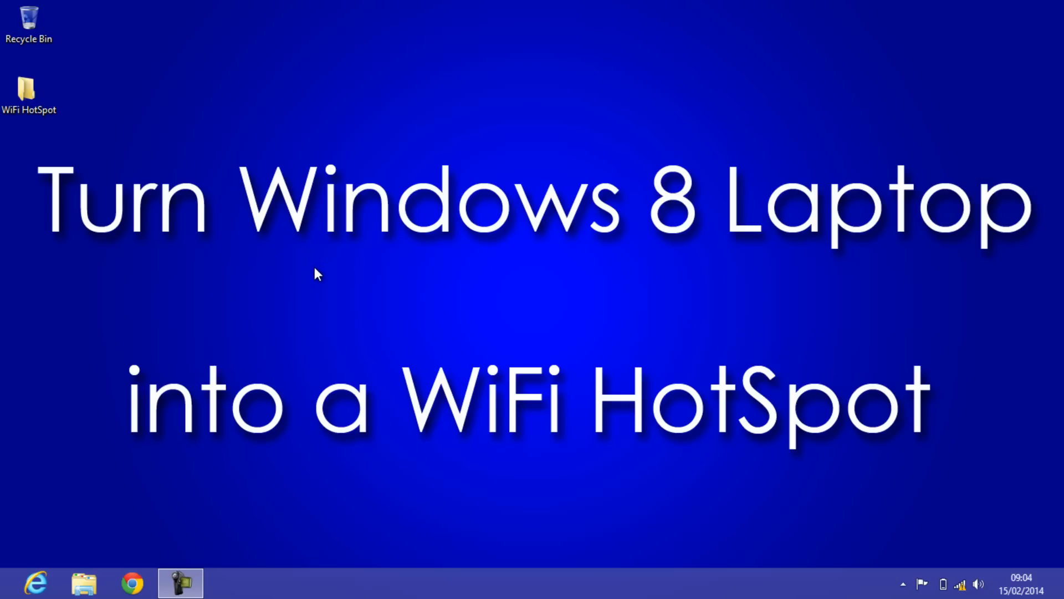
mouse_move(314, 280)
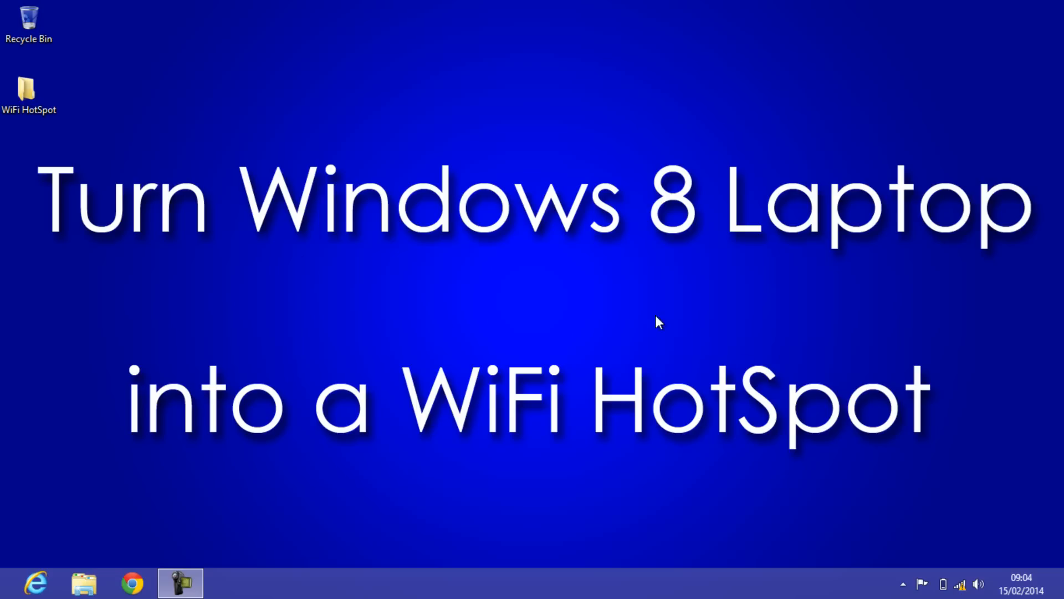
mouse_move(588, 332)
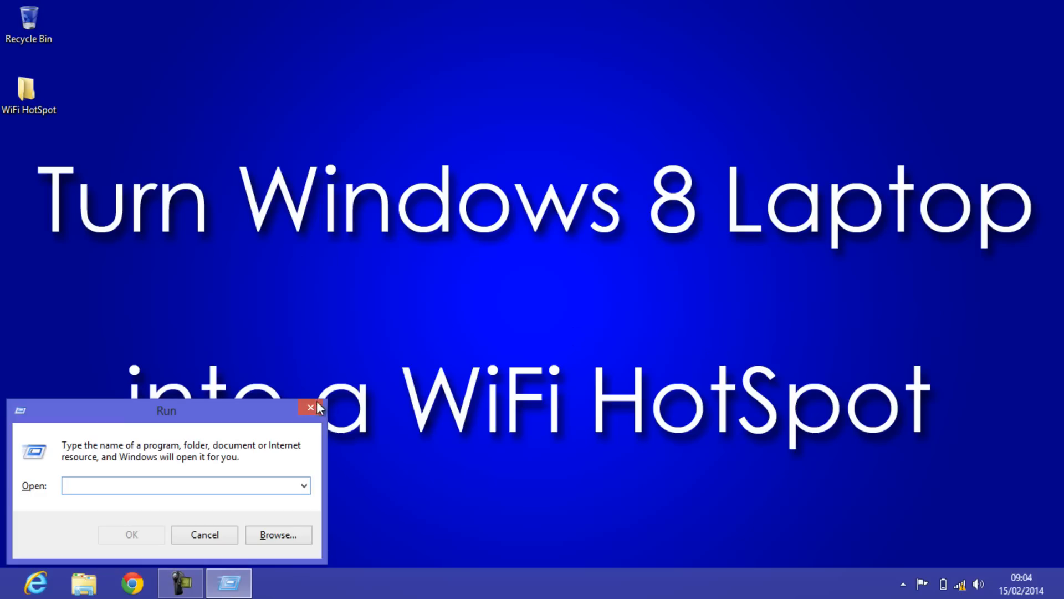
Step: Run ncpa.cpl to show the Network Connections window listing the six adapters
type("ncpa.cpl")
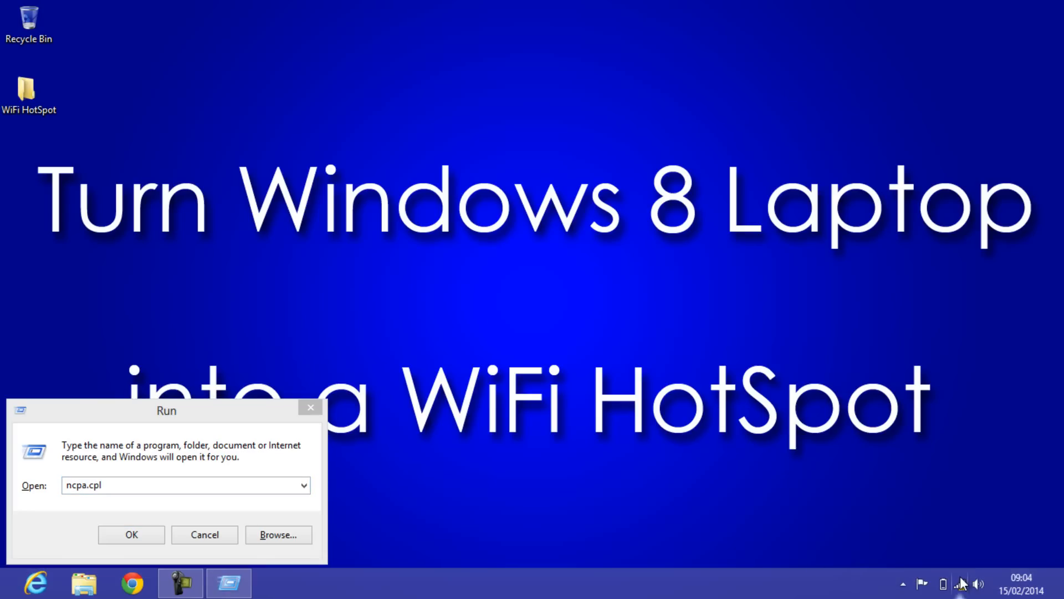
left_click(131, 534)
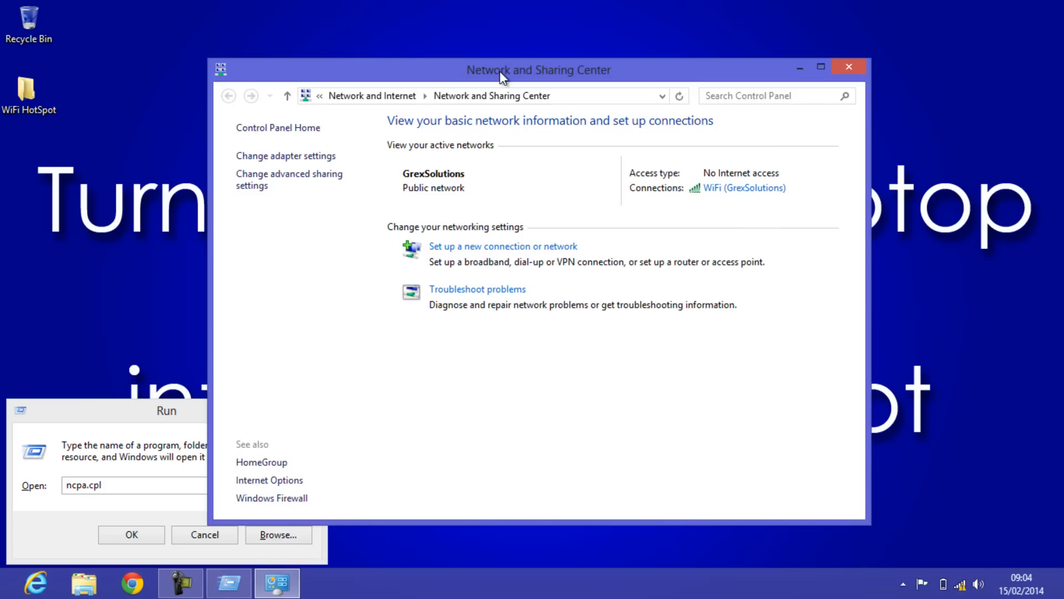
left_click(286, 155)
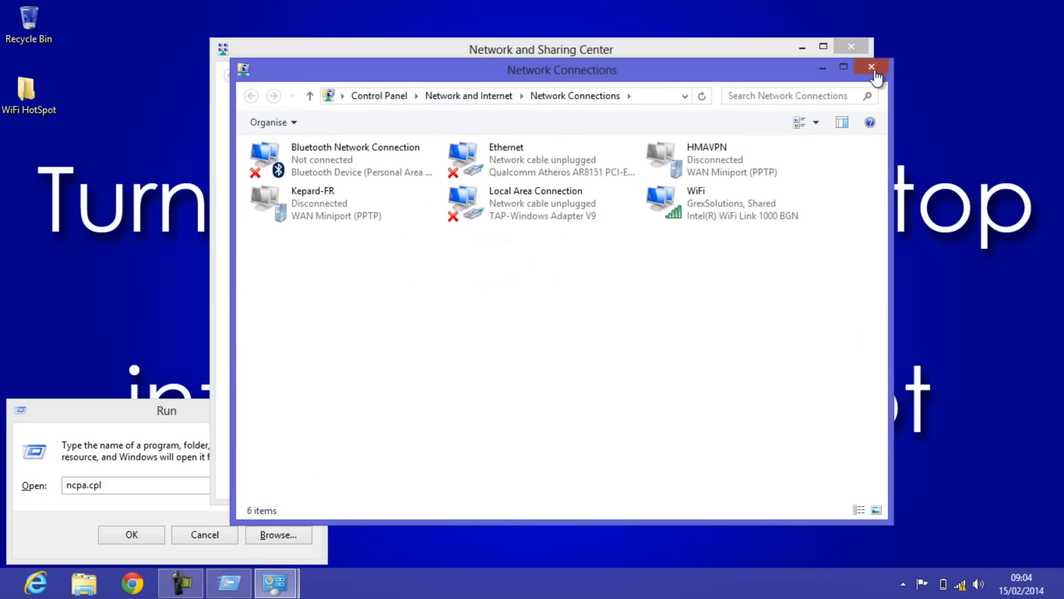
left_click(871, 66)
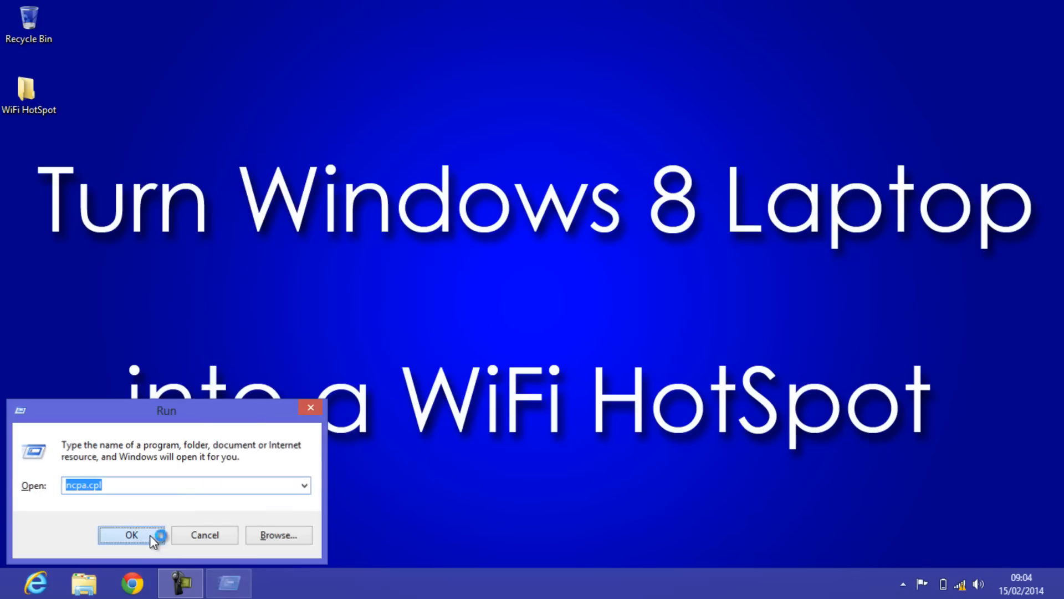
left_click(132, 535)
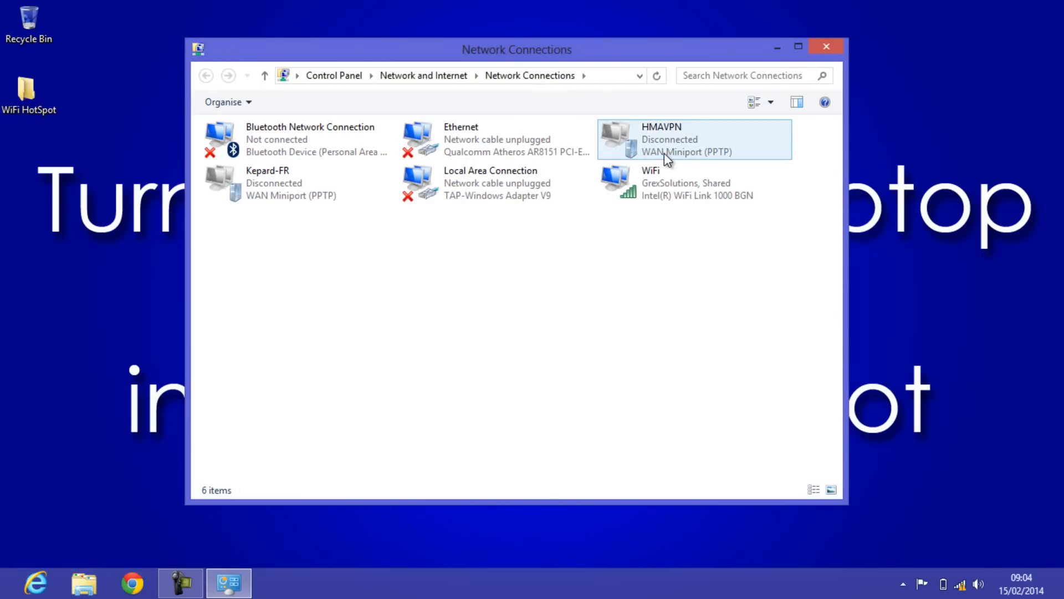
Step: Share the WiFi adapter's internet with Local Area Connection via its Sharing properties, then close Network Connections
left_click(490, 183)
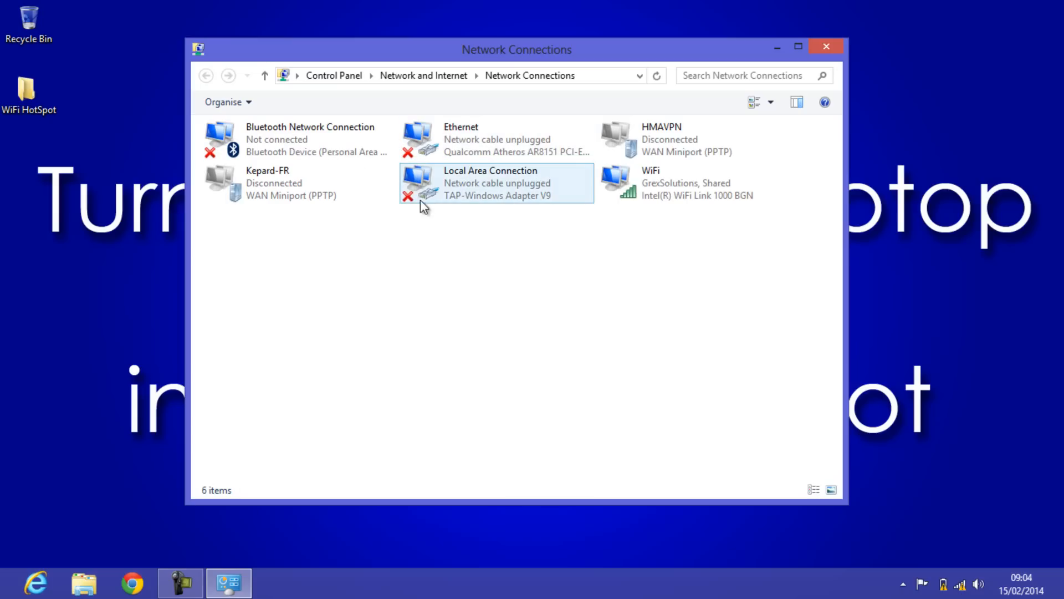
left_click(692, 183)
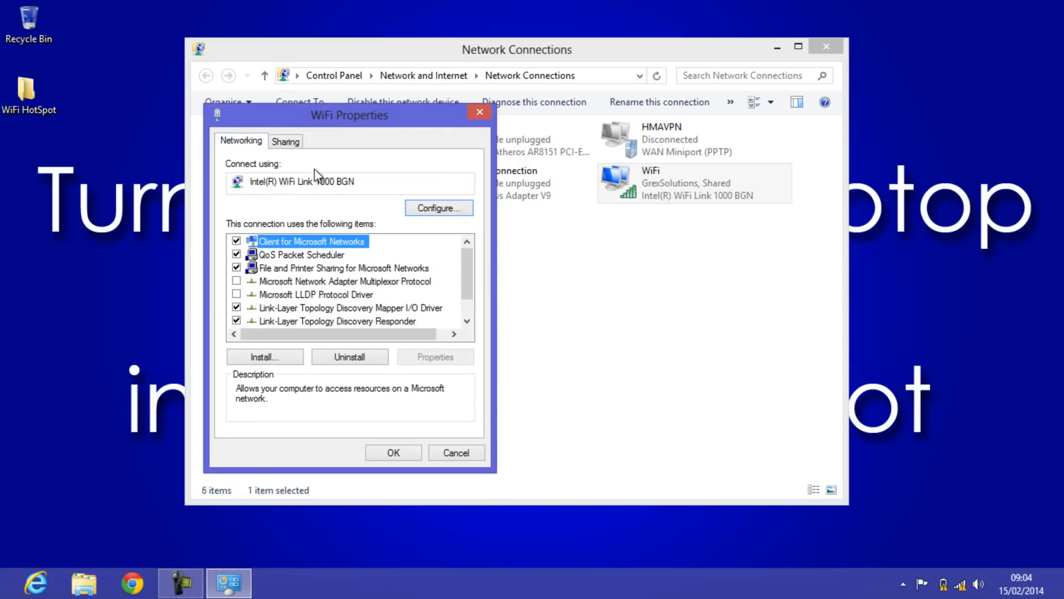
left_click(286, 141)
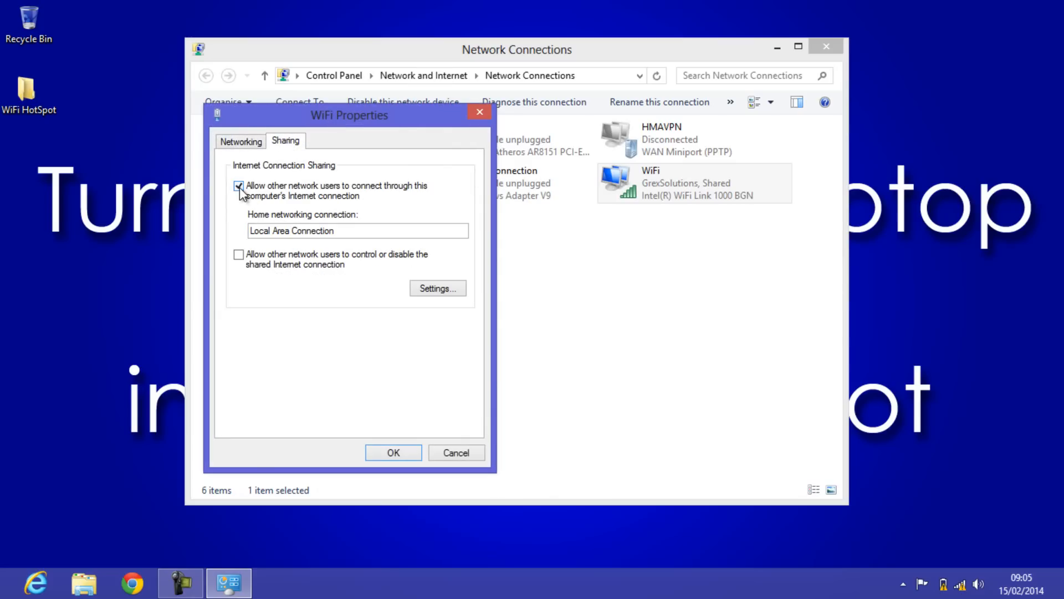
left_click(238, 185)
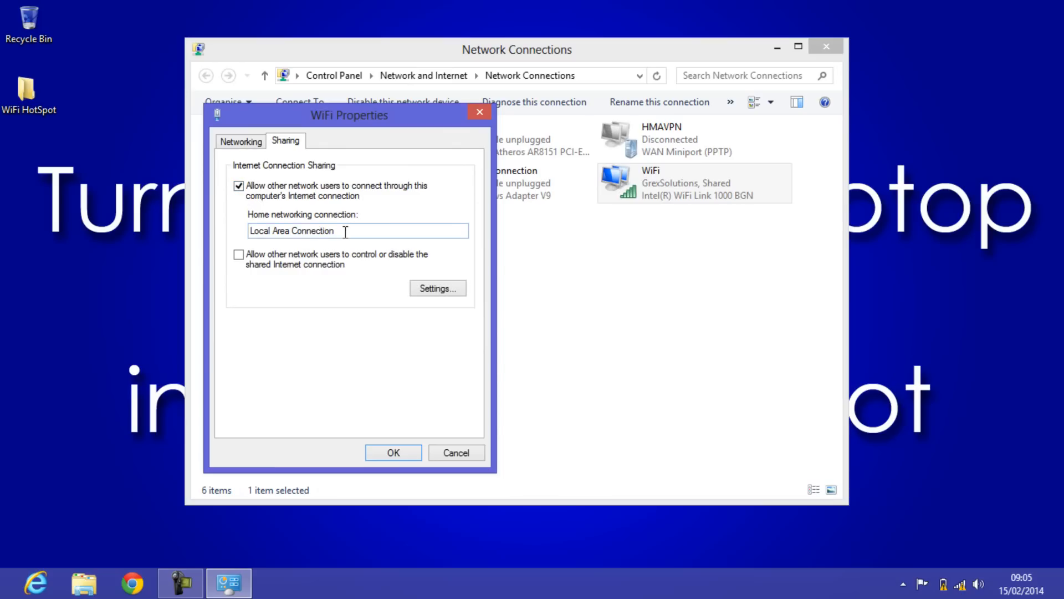
double_click(305, 230)
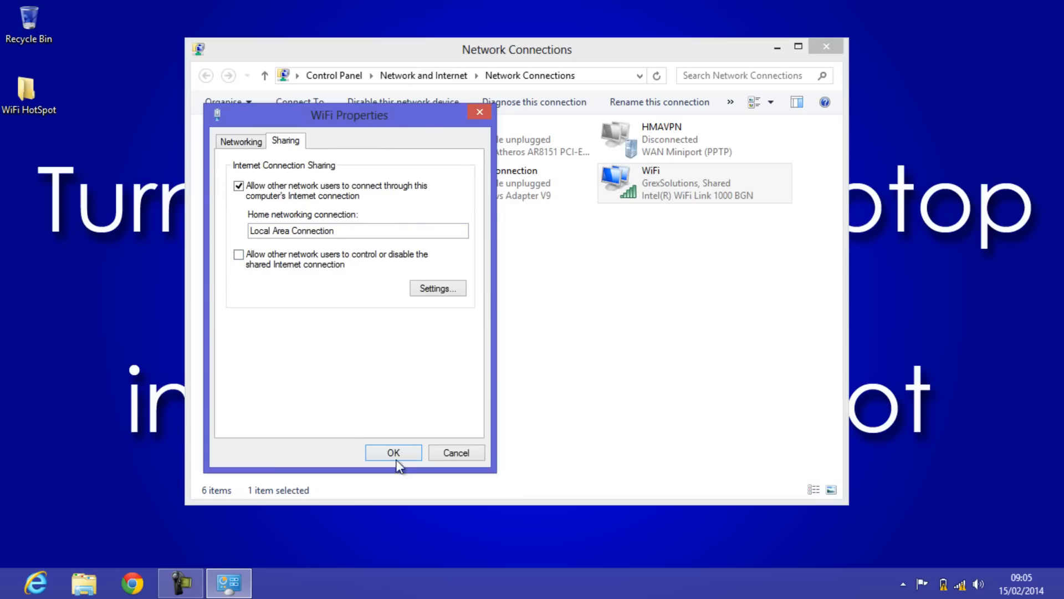
left_click(392, 452)
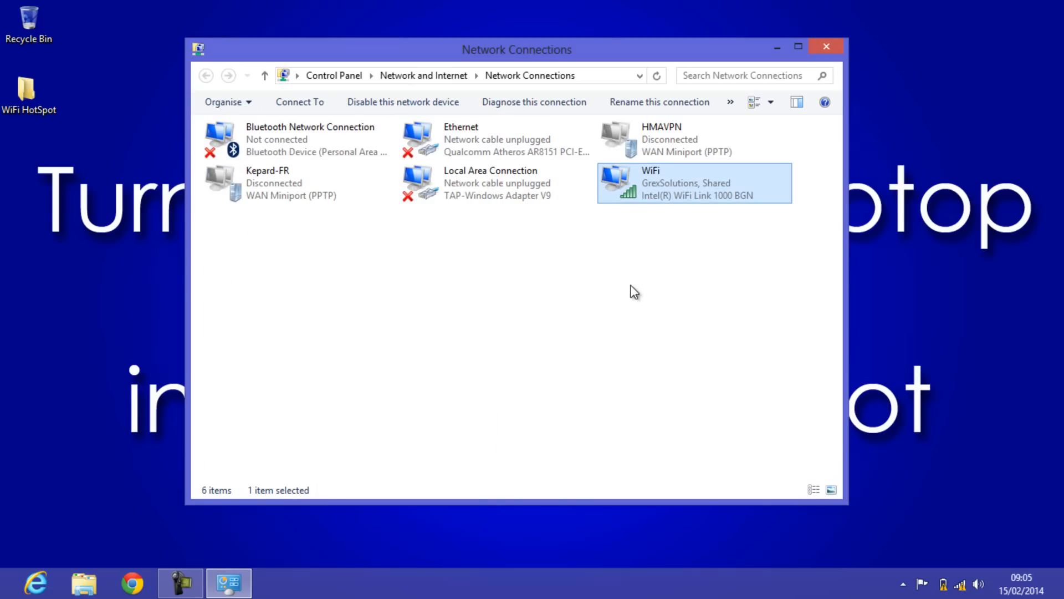
left_click(825, 46)
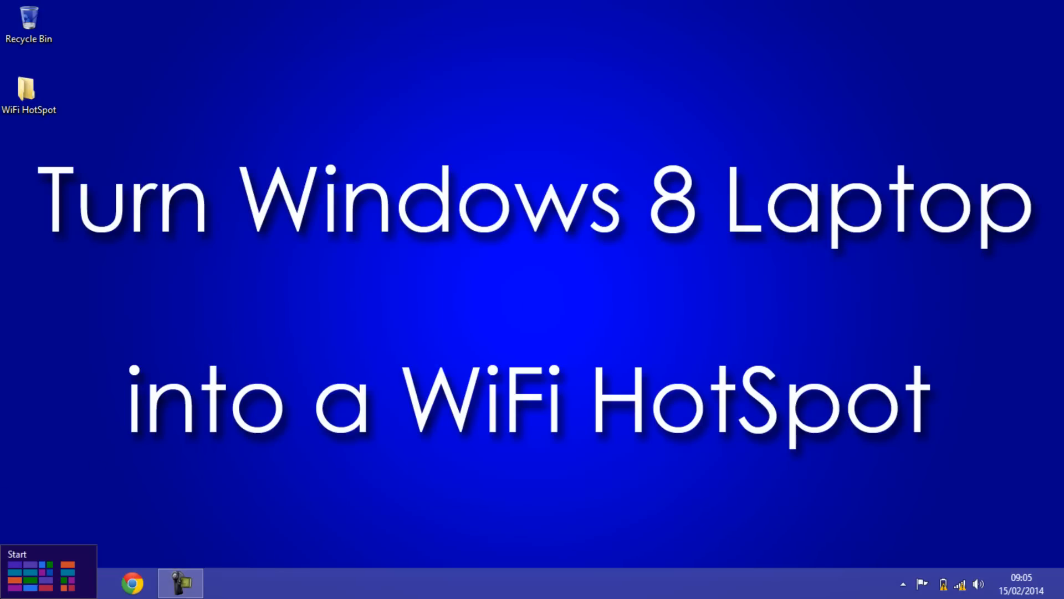
Step: Launch Command Prompt (Admin) from the Start corner's system tools menu
right_click(13, 569)
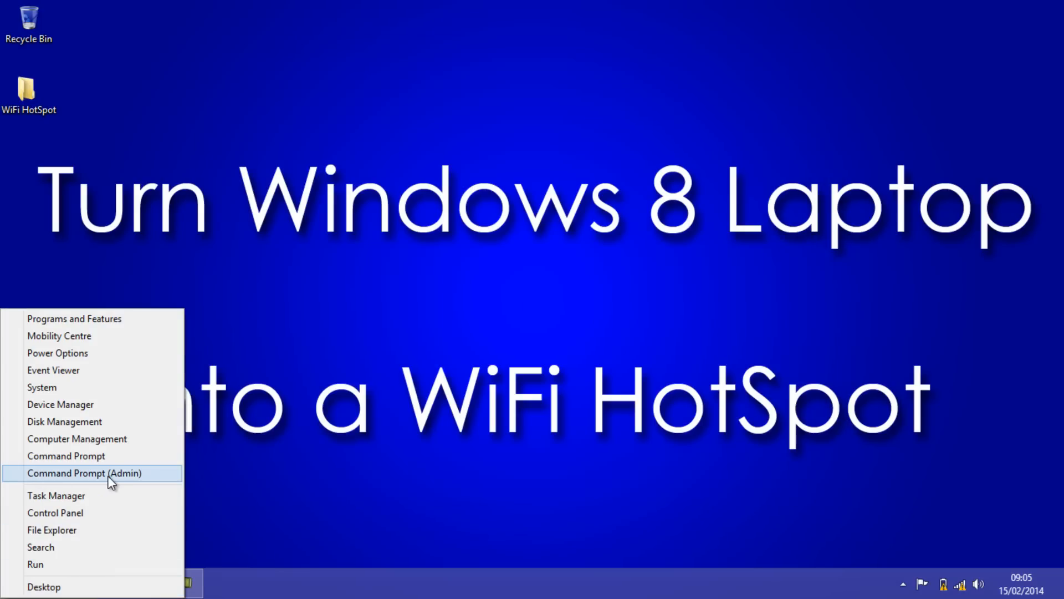
left_click(84, 473)
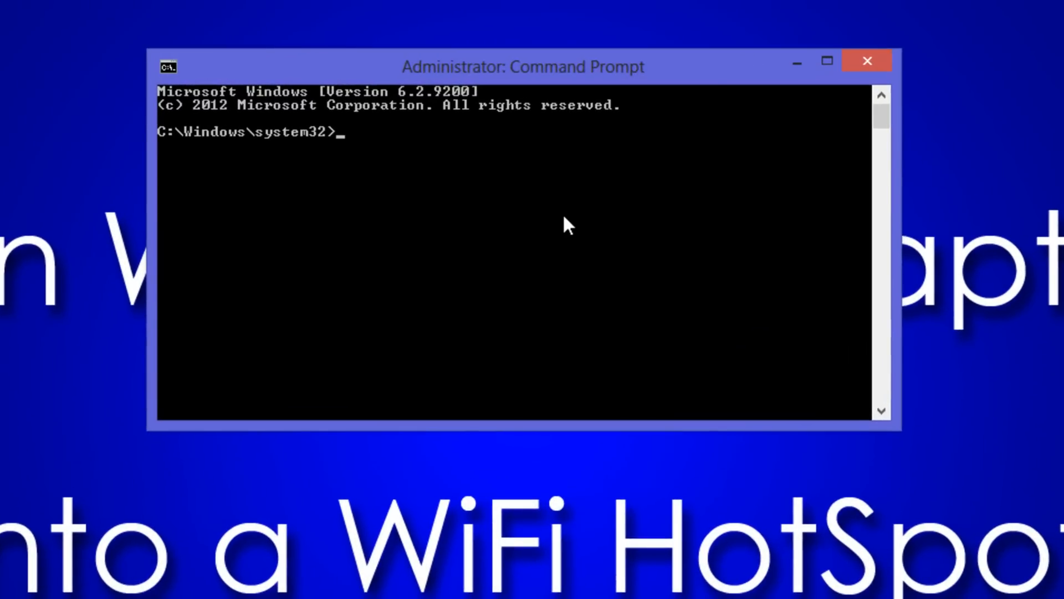
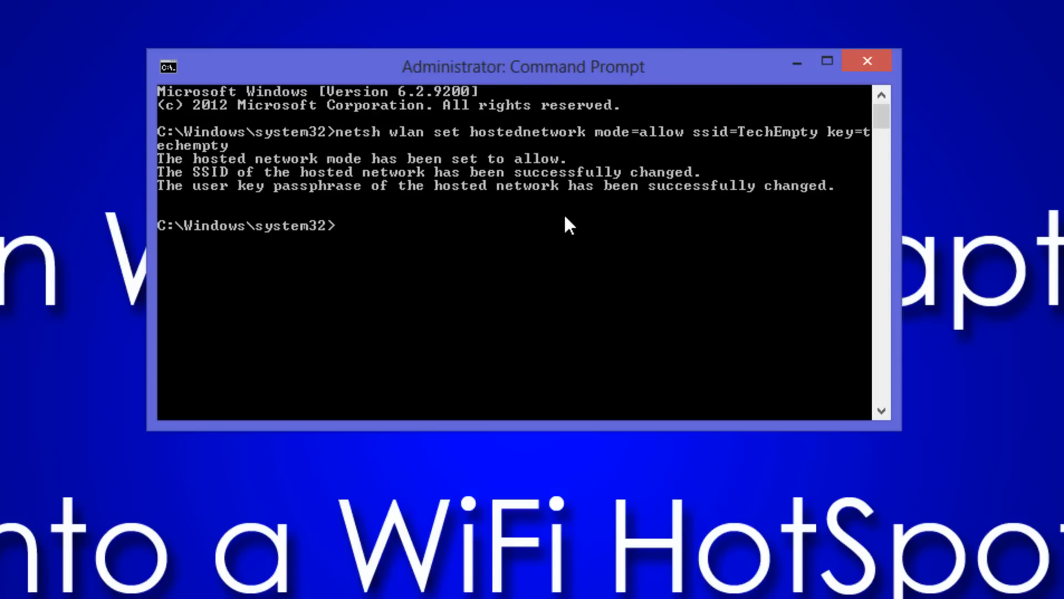
mouse_move(312, 323)
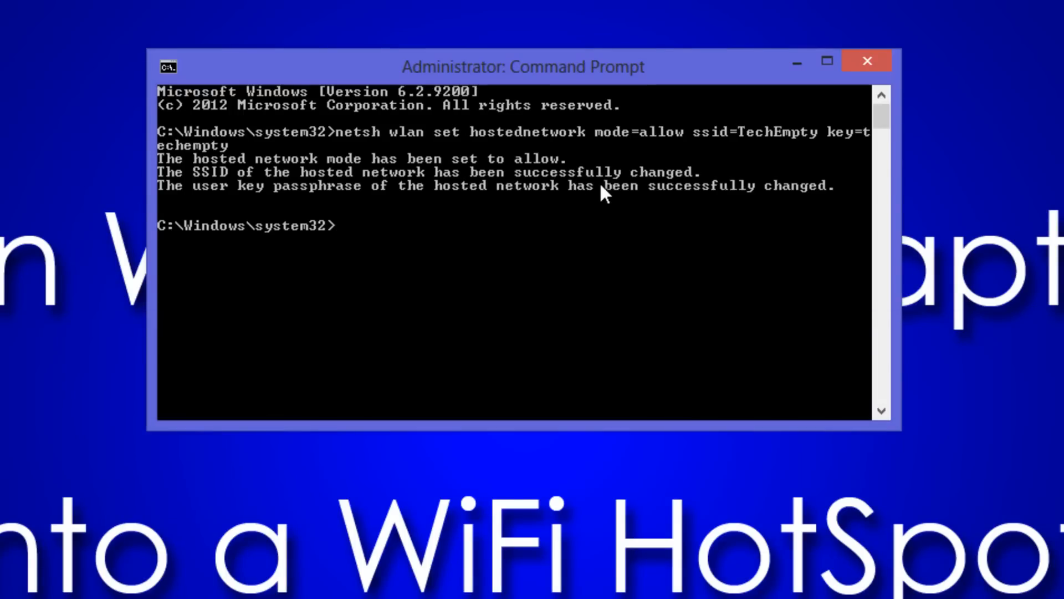
Step: Run netsh wlan start hostednetwork and begin the next netsh command
type("ne")
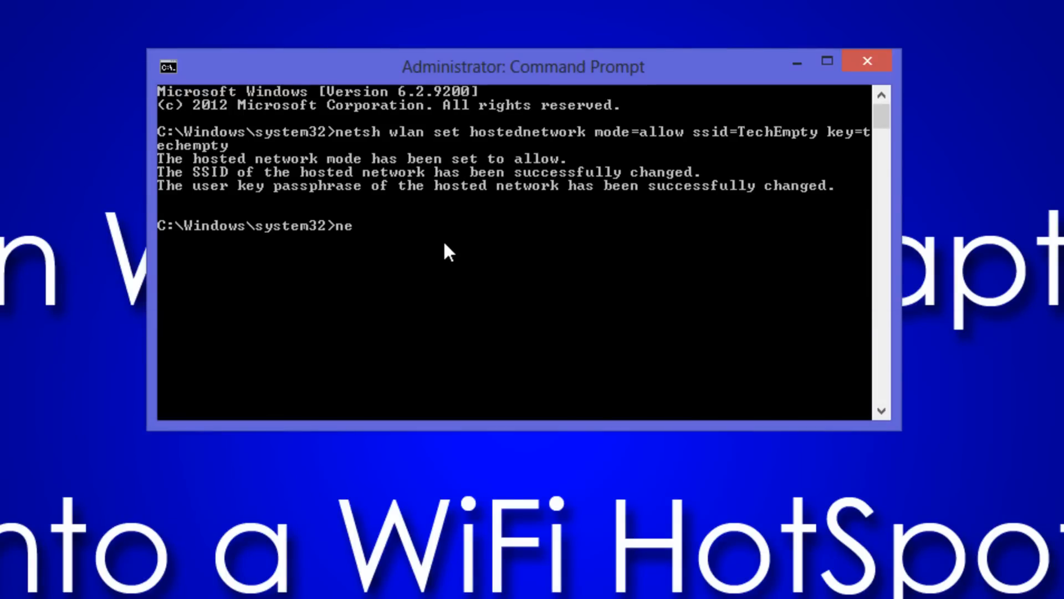
type("tsh")
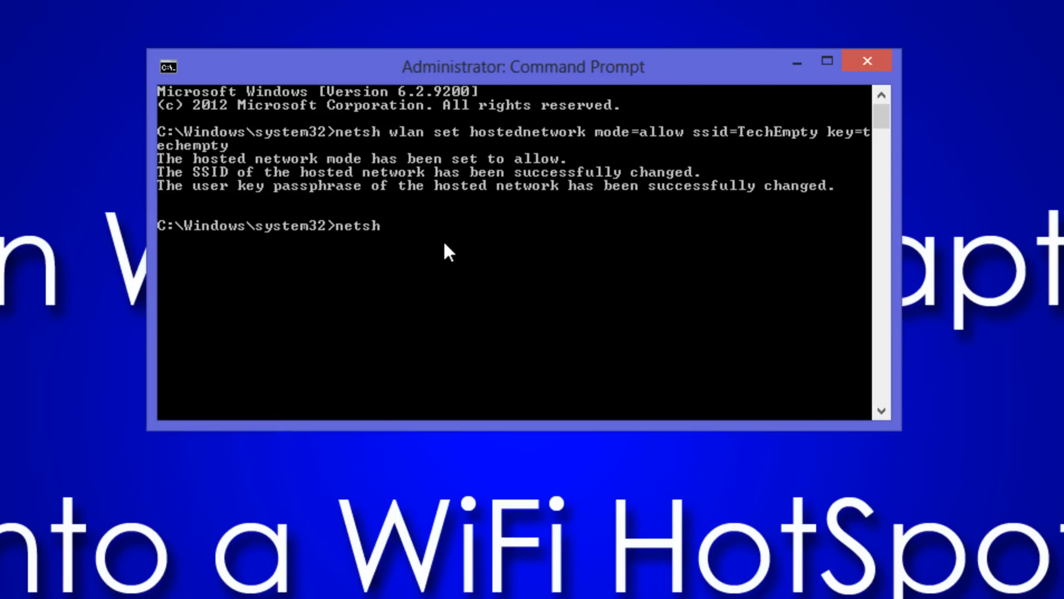
type("wlan")
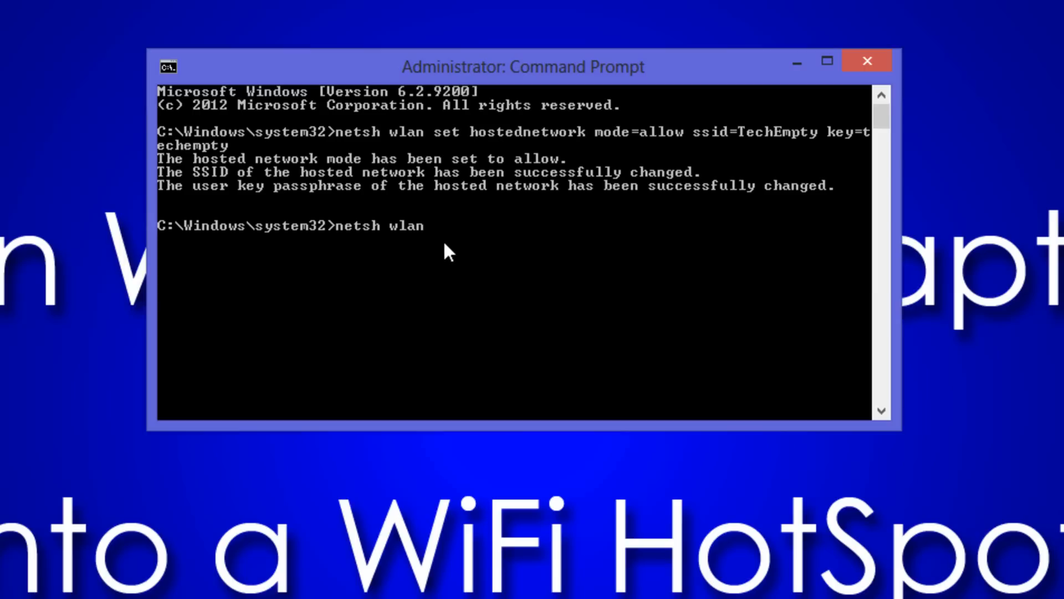
type("start")
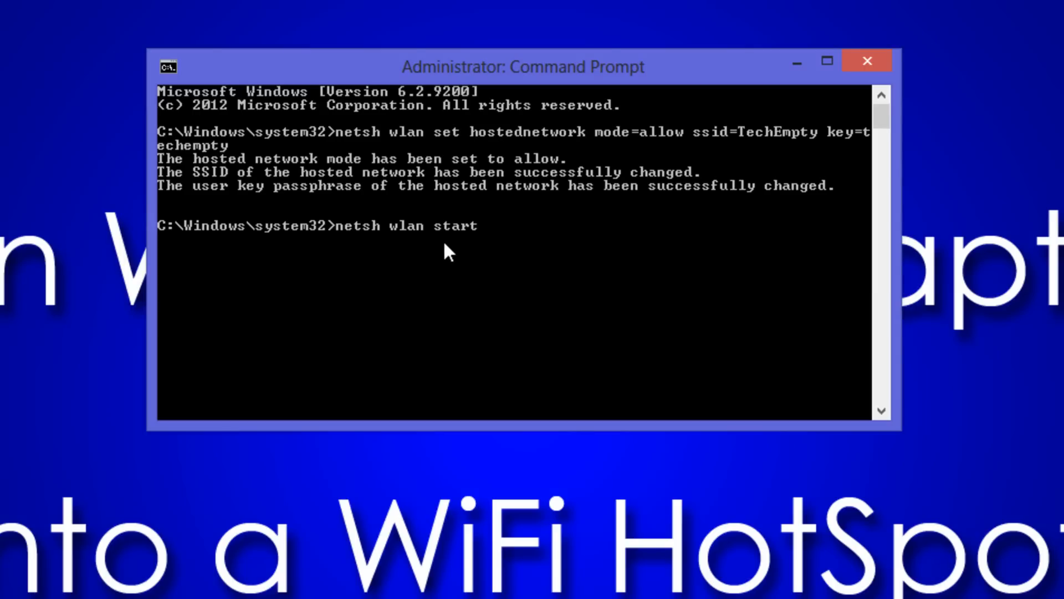
type("hostednetwork")
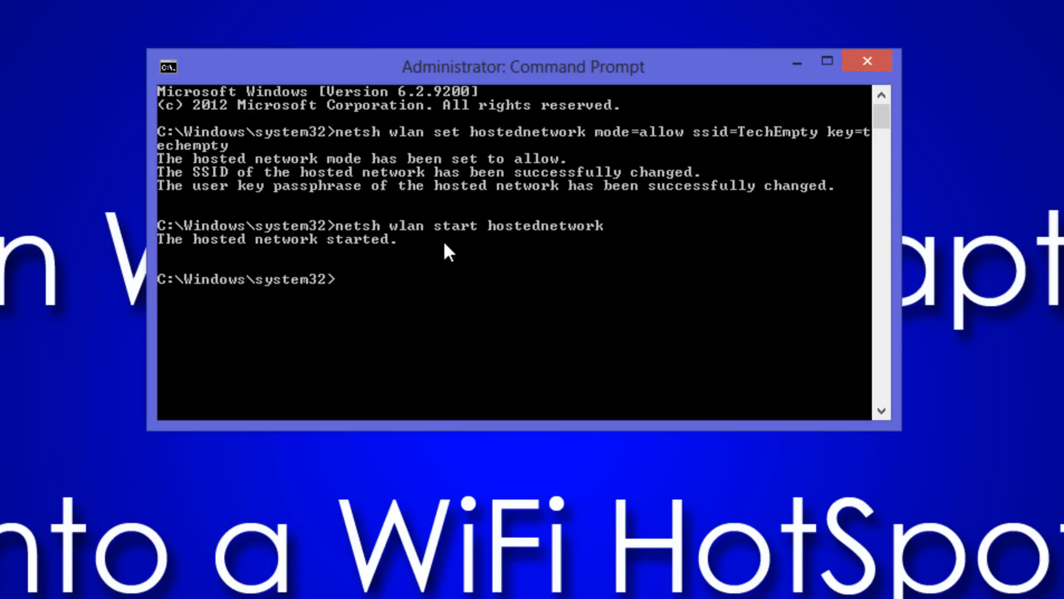
type("netsh")
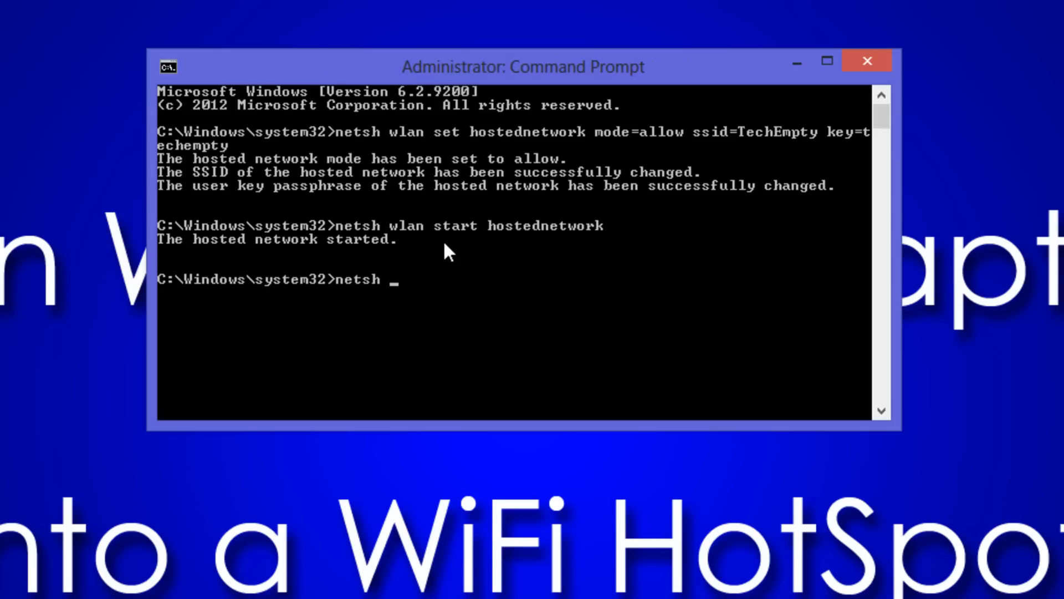
Step: Run netsh wlan show hostednetwork to report TechEmpty's settings and status
type("wlan")
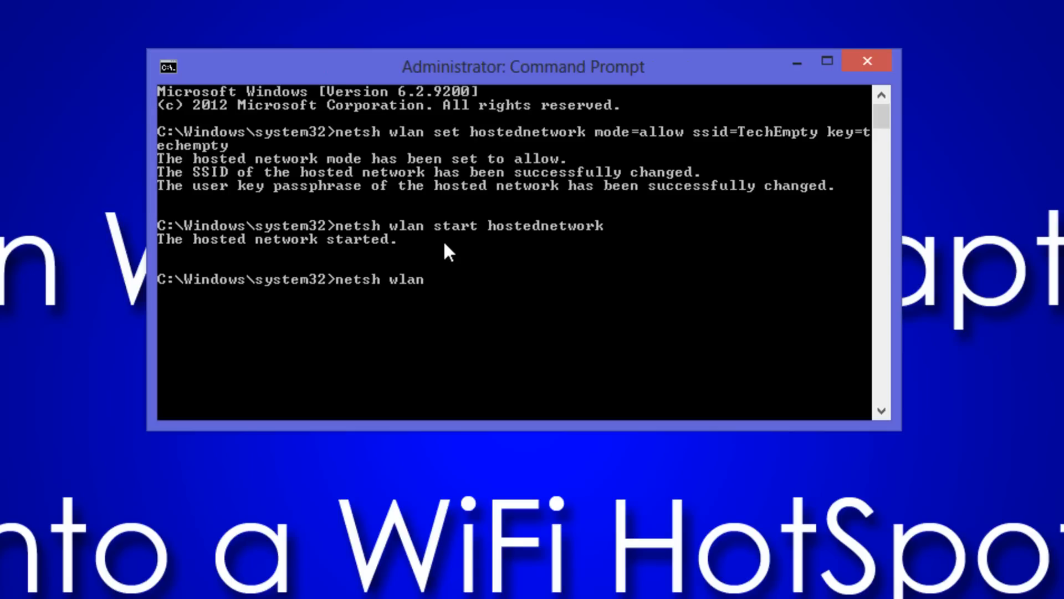
type("show")
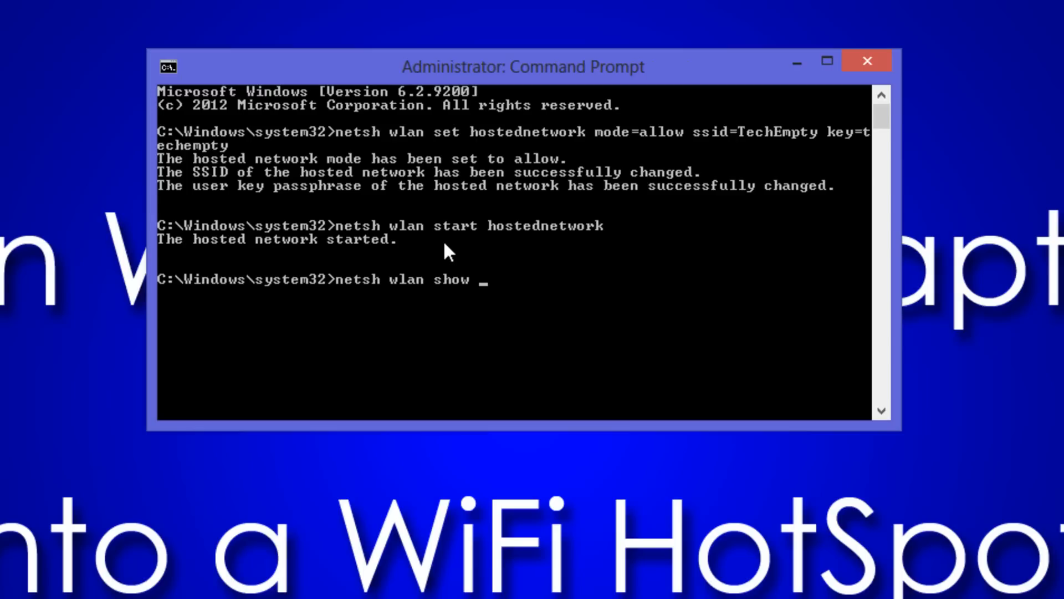
type("hostedn")
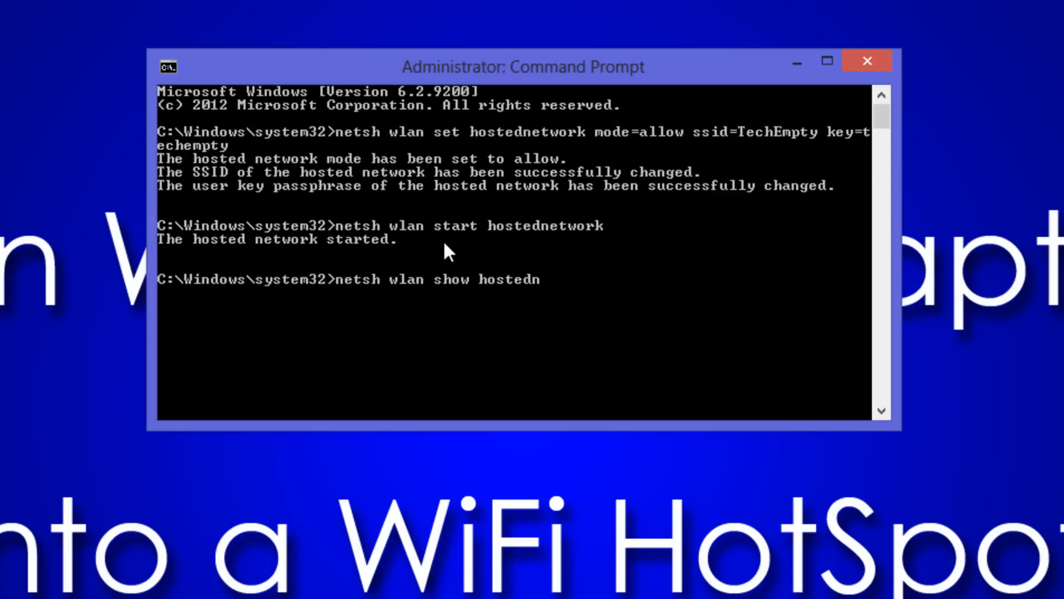
key("enter")
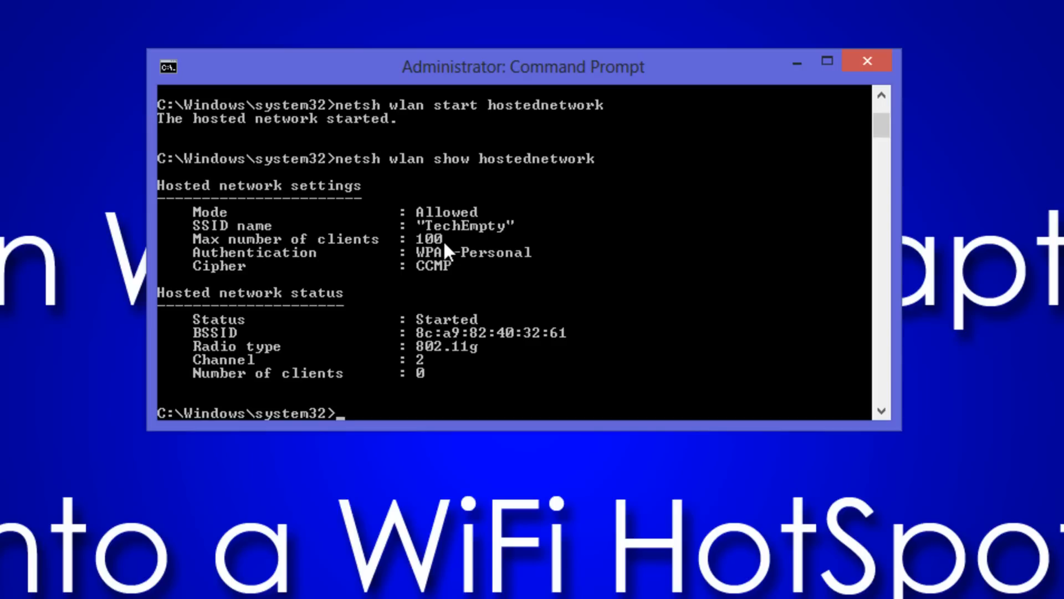
Step: Leave the message 'YOUR ARE DONE!!!' typed at the prompt
type("YOUR")
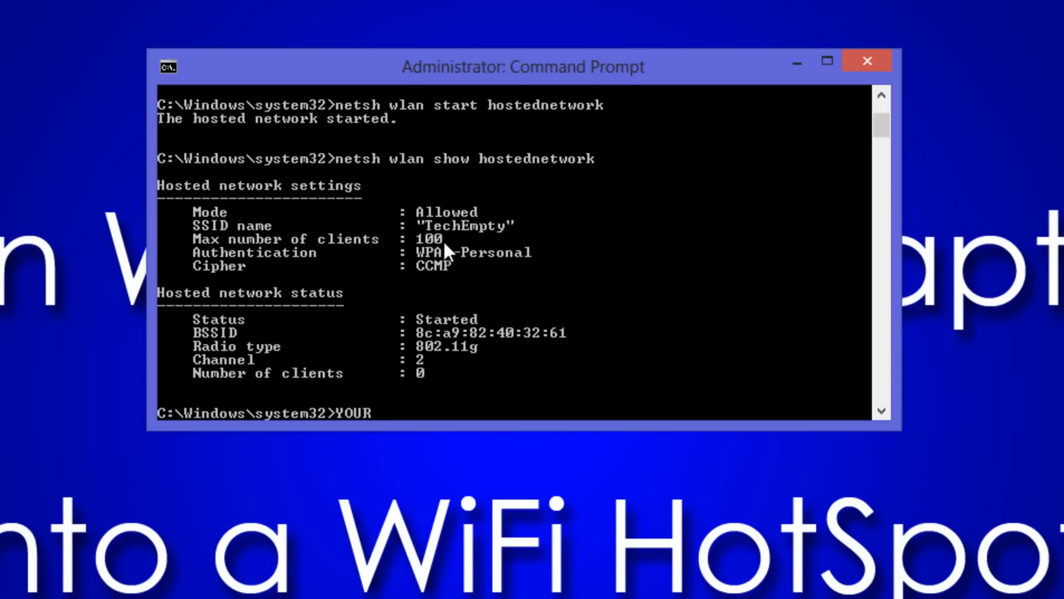
type("ARE DONE")
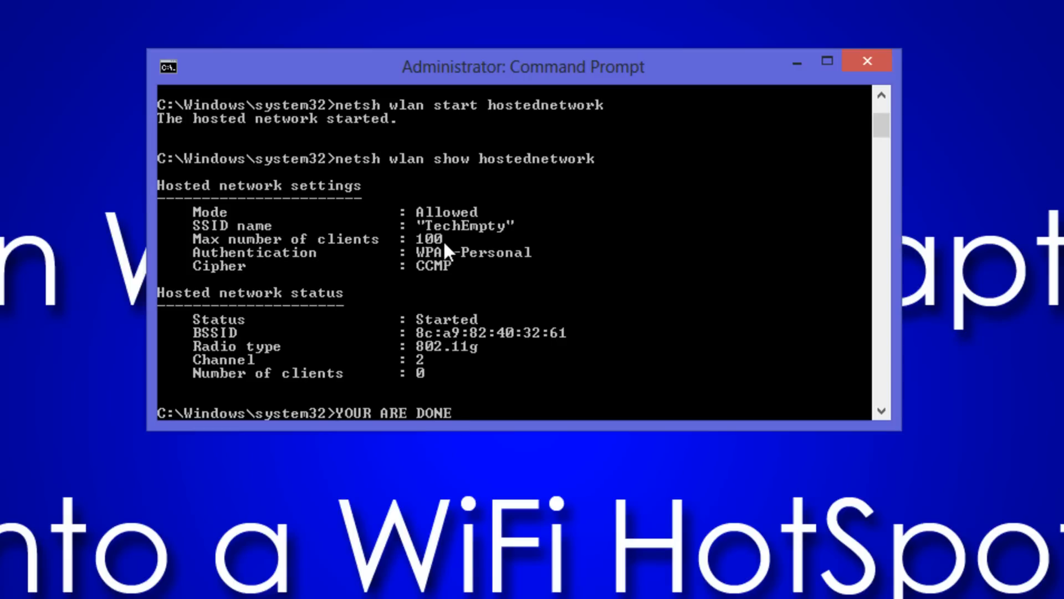
type("!!!")
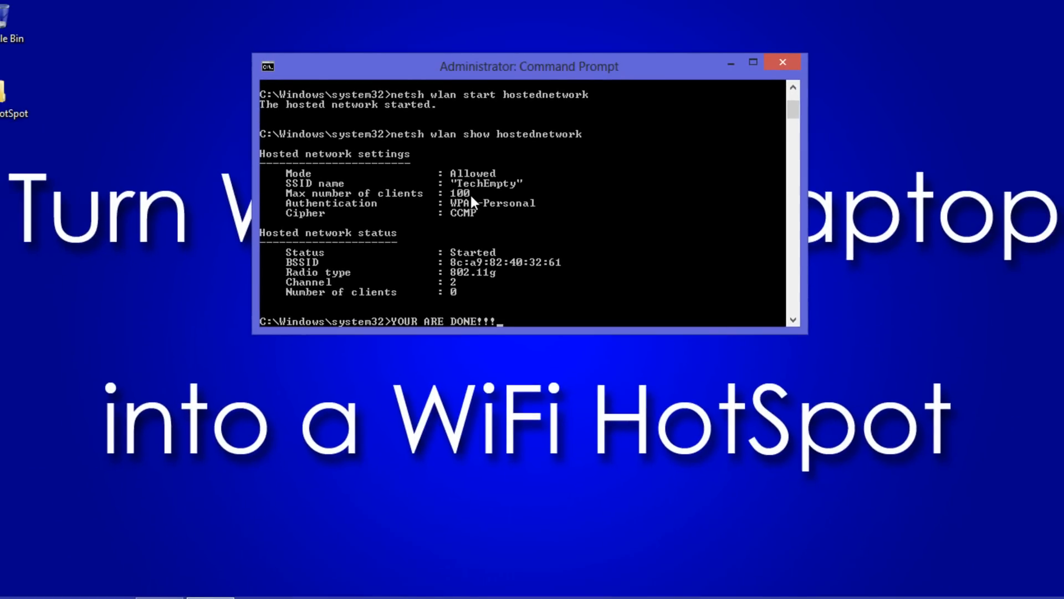
Step: Drag the Command Prompt window lower on the desktop by its title bar
left_click_drag(530, 66, 512, 104)
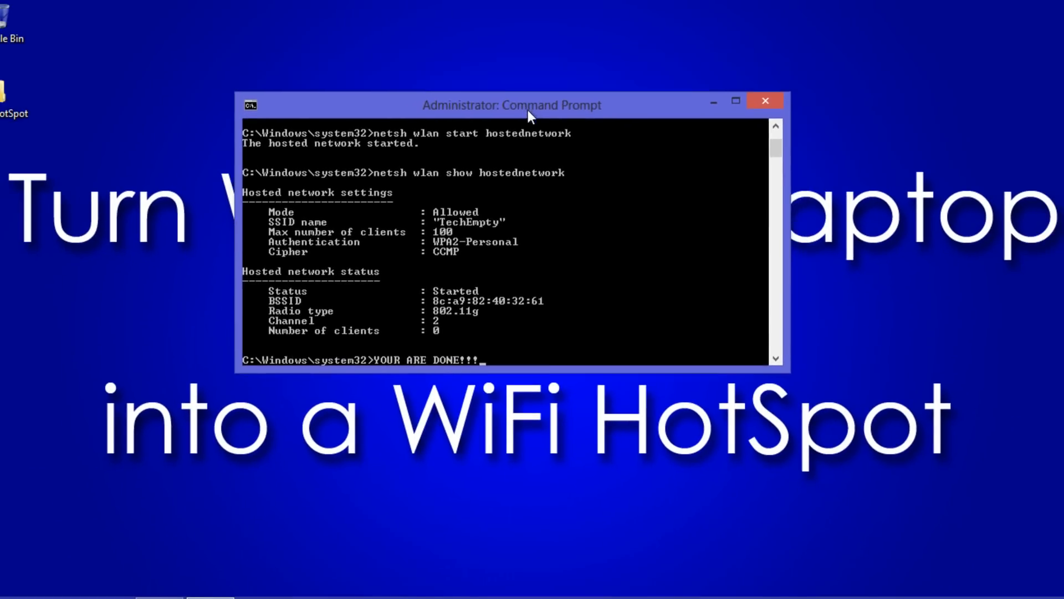
left_click_drag(528, 104, 655, 149)
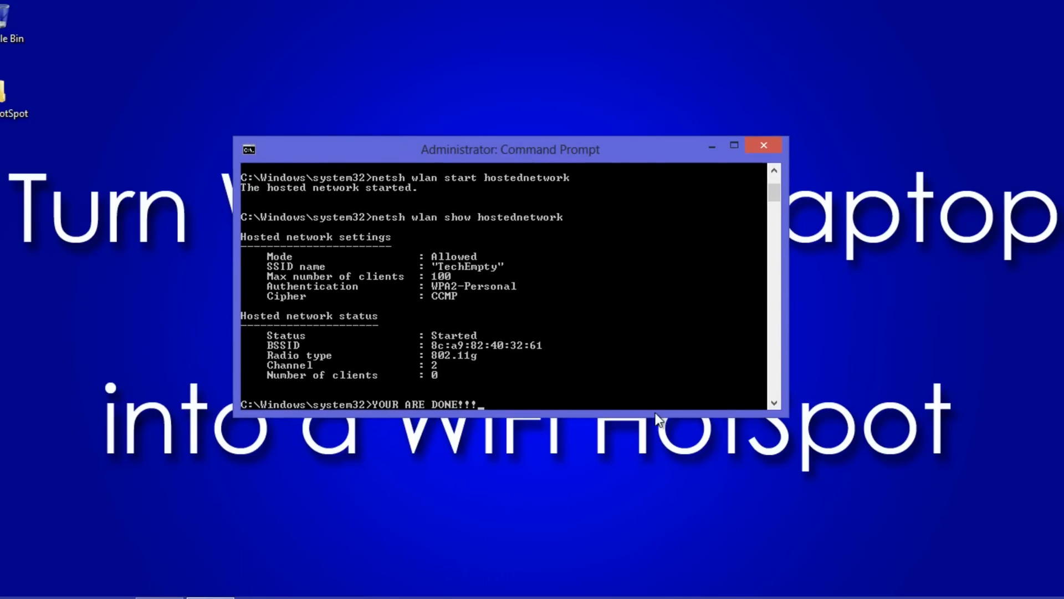